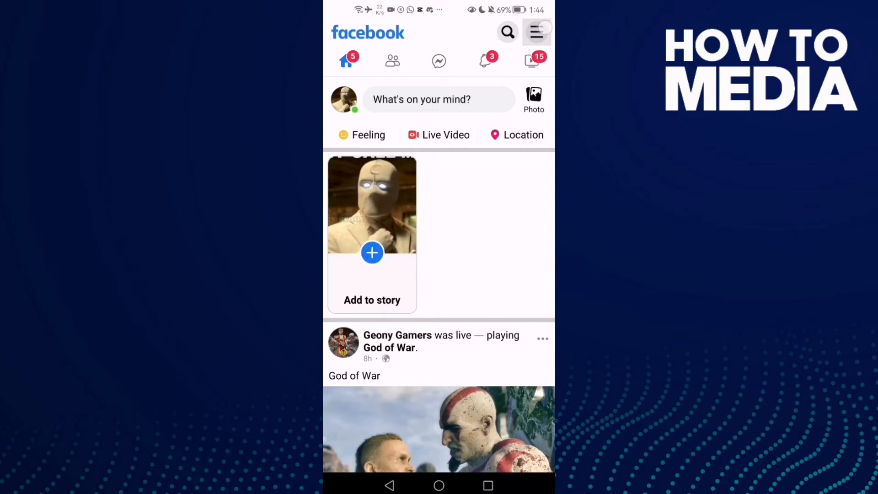
- Open Settings & privacy from the main menu
{"action": "left_click", "coordinate": [536, 32]}
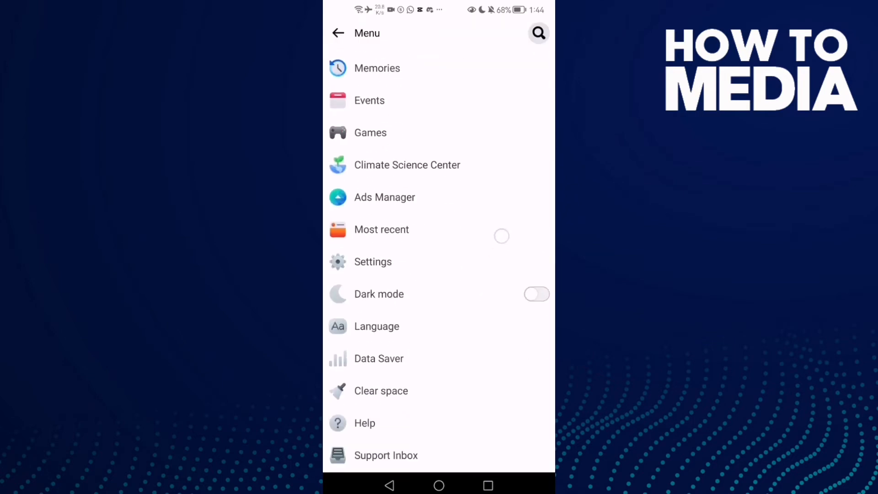
{"action": "left_click", "coordinate": [373, 262]}
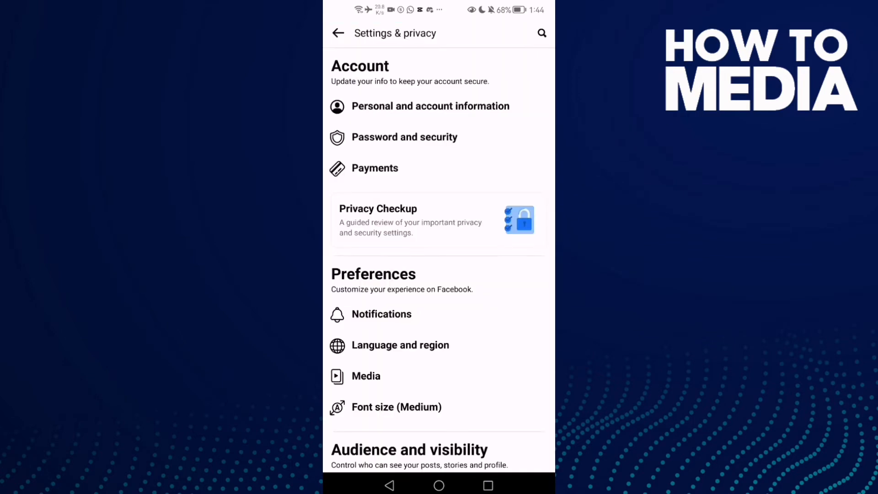
- Open the Posts audience setting for future posts, currently Only me
{"action": "scroll", "scroll_direction": "down", "scroll_amount": 3}
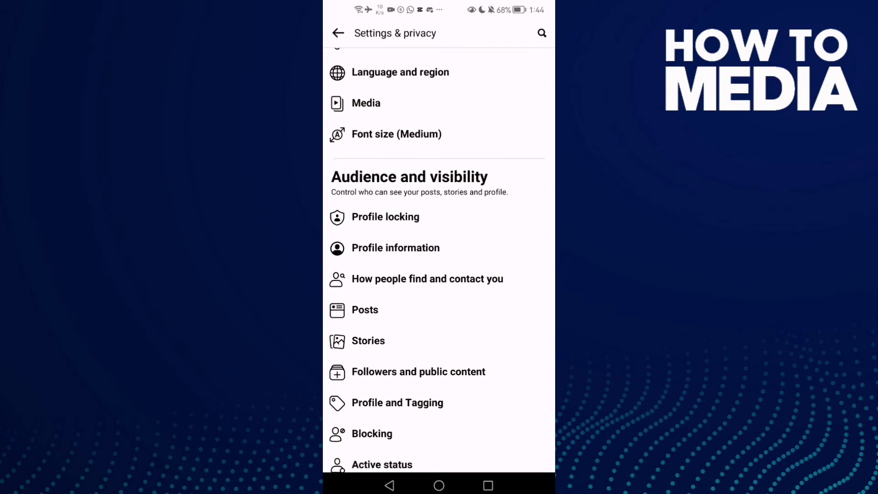
{"action": "left_click", "coordinate": [395, 247]}
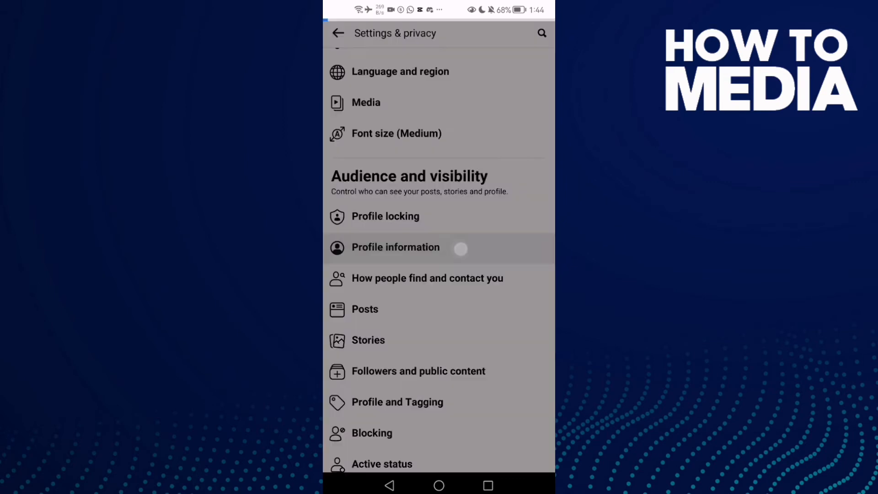
{"action": "left_click", "coordinate": [394, 247]}
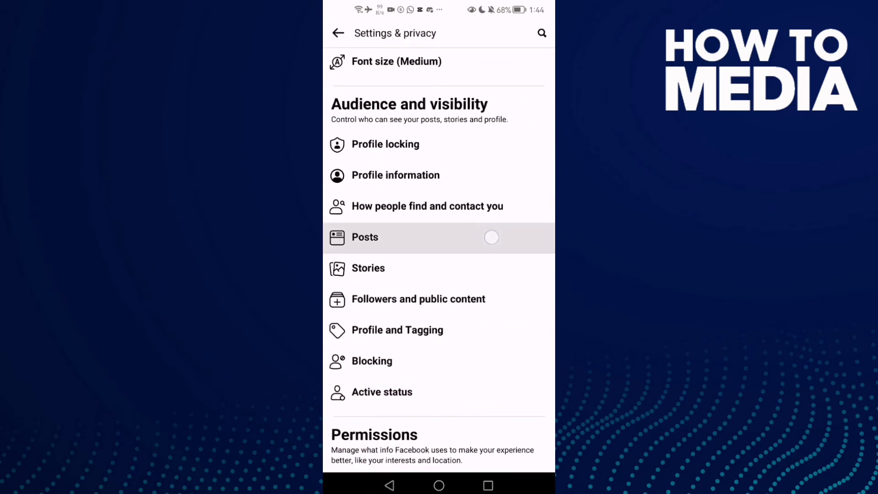
{"action": "left_click", "coordinate": [364, 236]}
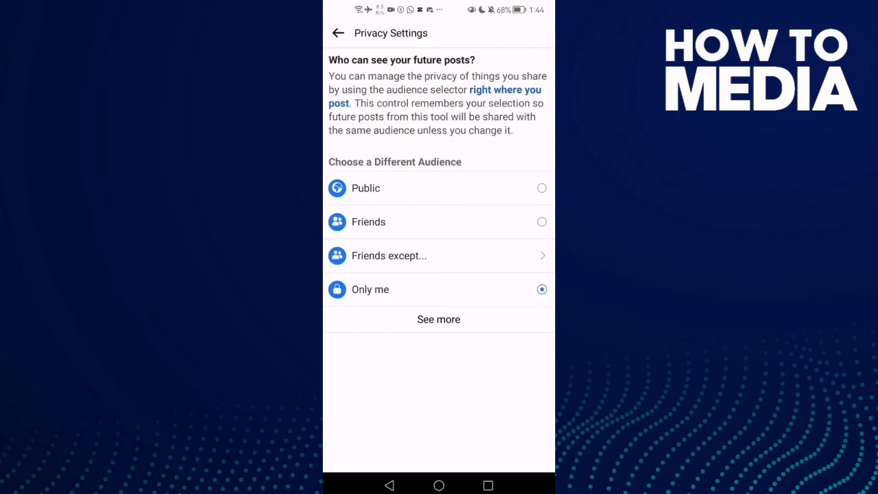
- Choose 'Friends except...' as the audience and focus the friend search field
{"action": "left_click", "coordinate": [438, 319]}
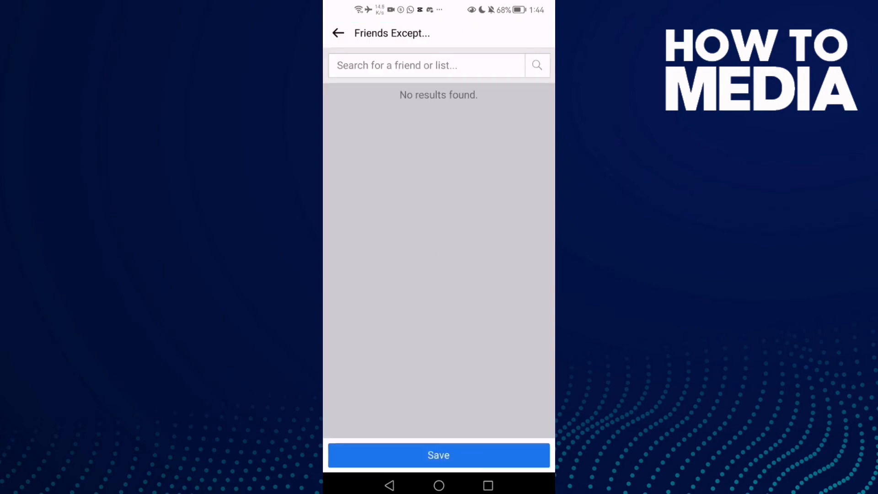
{"action": "left_click", "coordinate": [426, 65]}
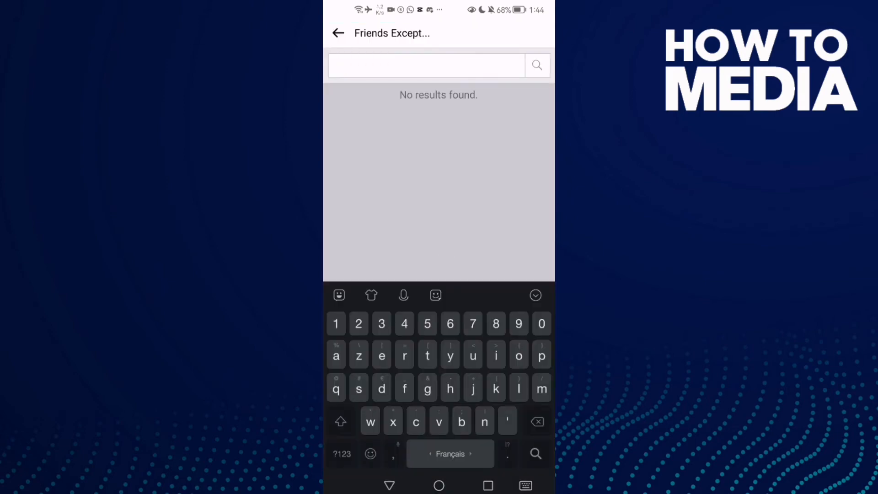